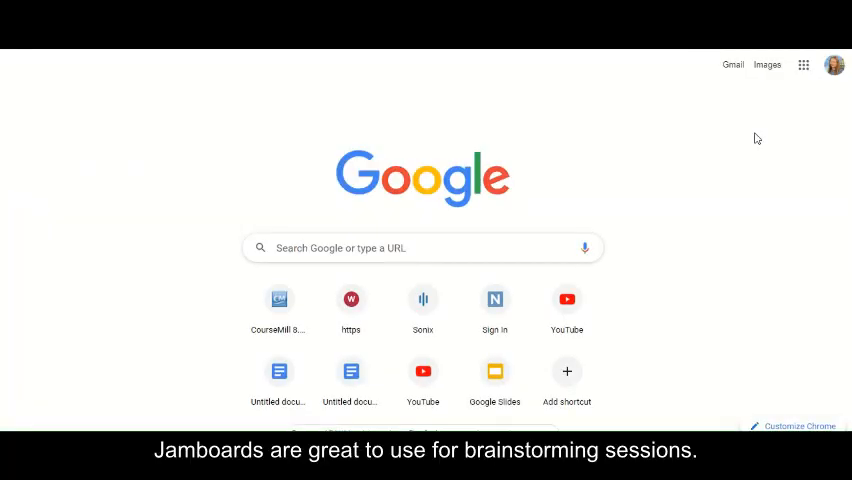
mouse_move(804, 64)
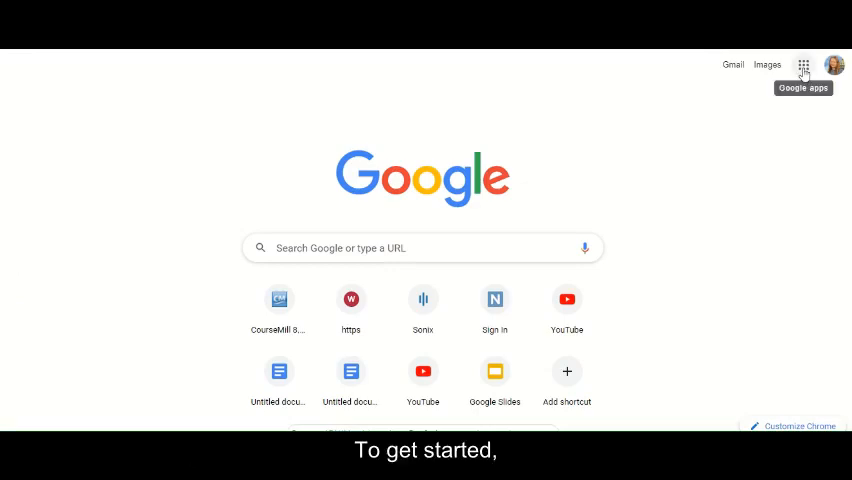
- Launch Jamboard from the Google apps launcher in Chrome
left_click(804, 64)
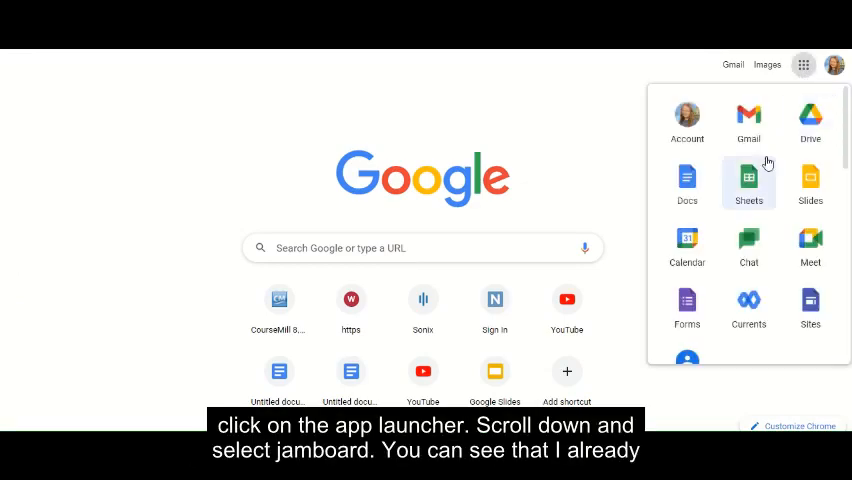
scroll("down", 3)
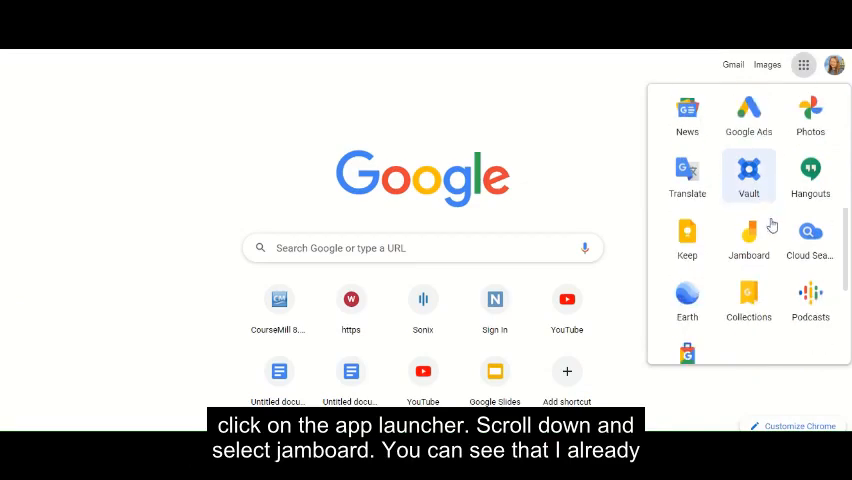
left_click(748, 236)
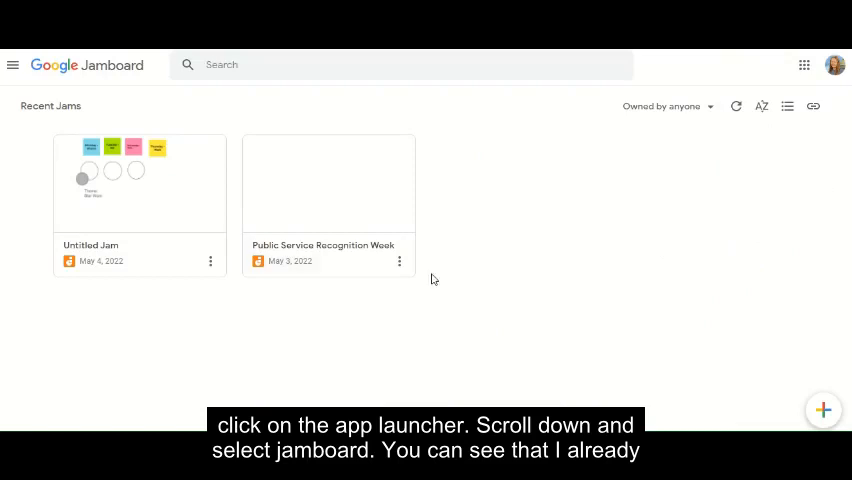
mouse_move(332, 234)
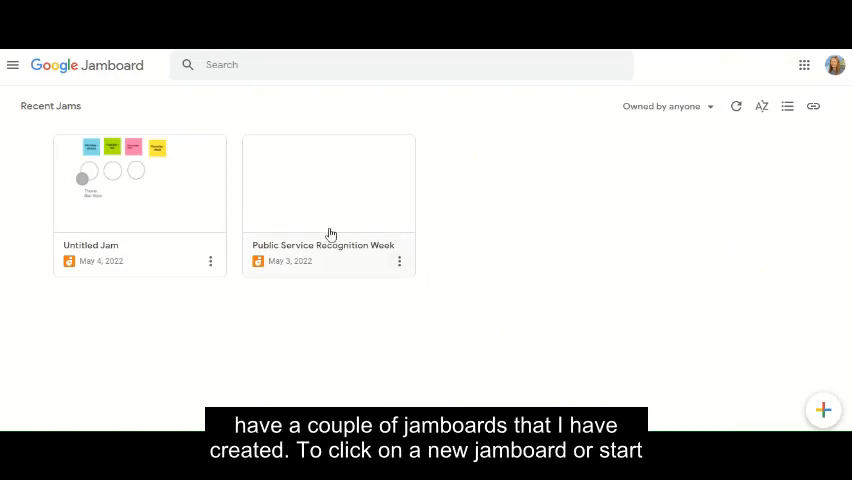
mouse_move(768, 352)
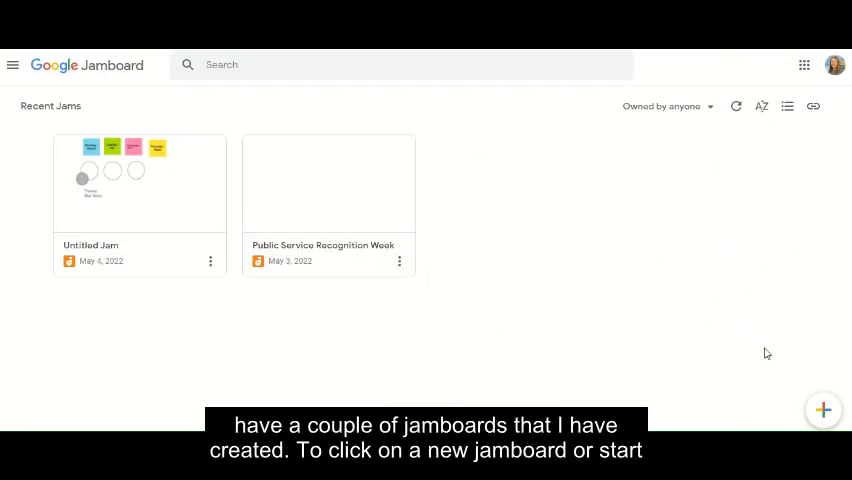
mouse_move(792, 390)
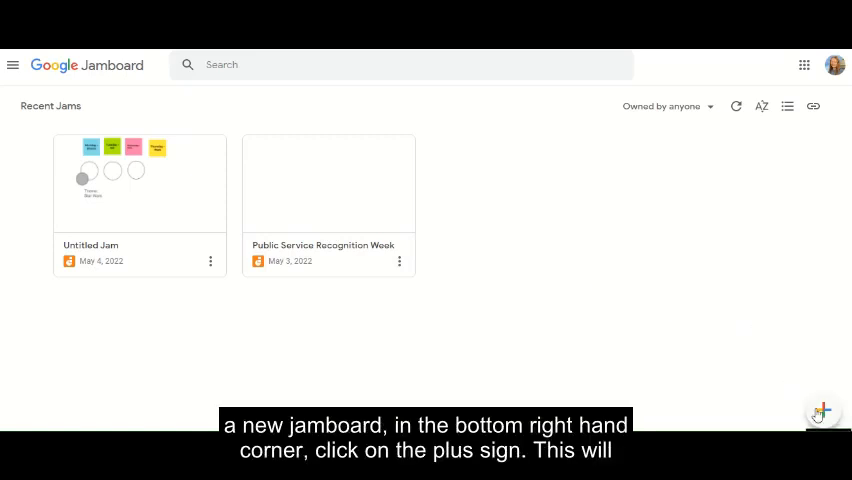
mouse_move(824, 412)
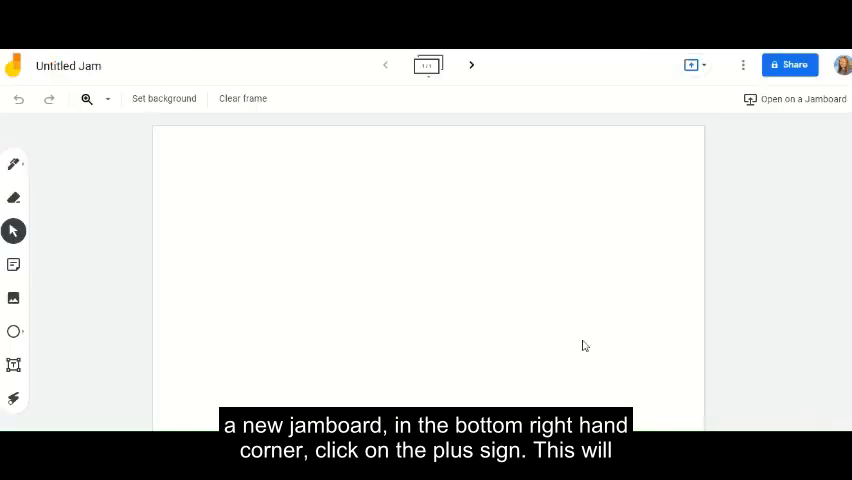
mouse_move(548, 268)
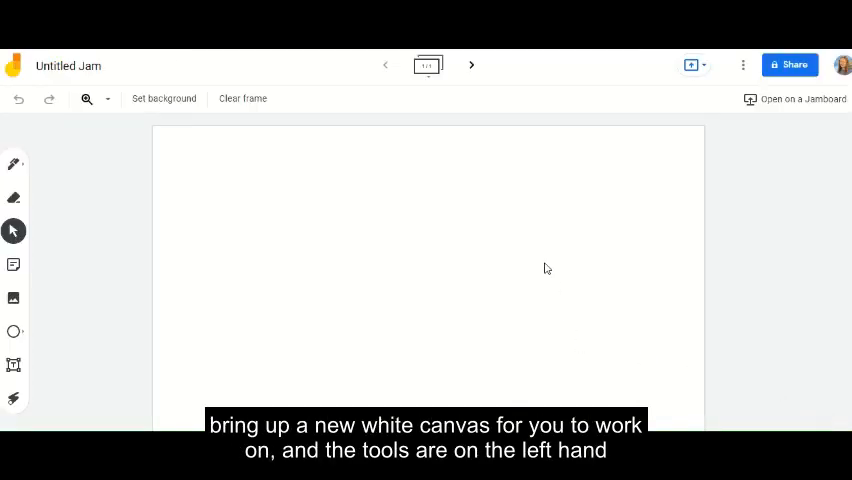
mouse_move(14, 164)
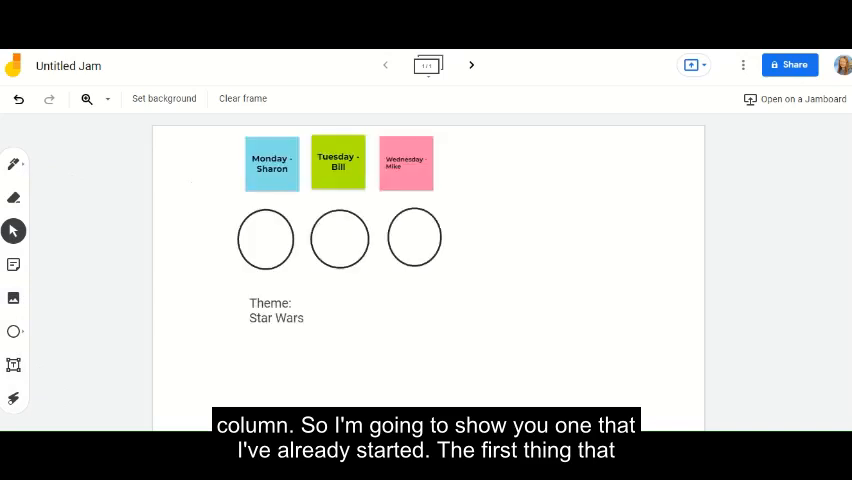
mouse_move(68, 66)
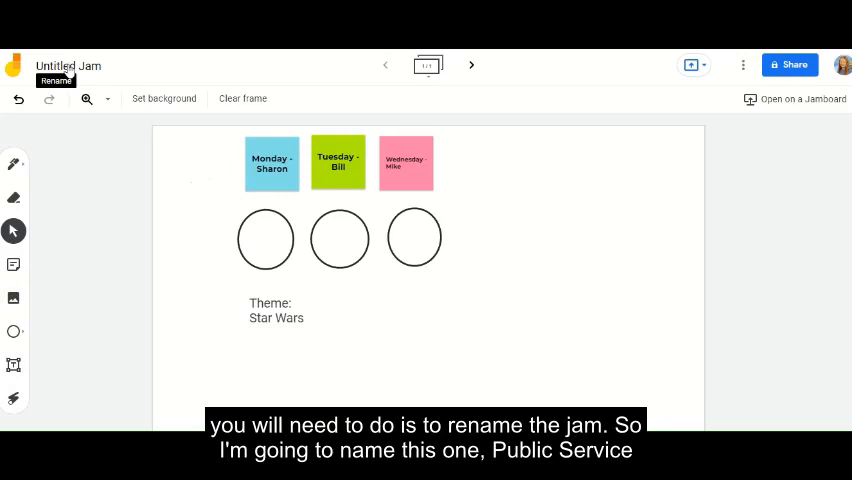
- Rename the jam from 'Untitled Jam' to 'Public Service Week'
left_click(68, 64)
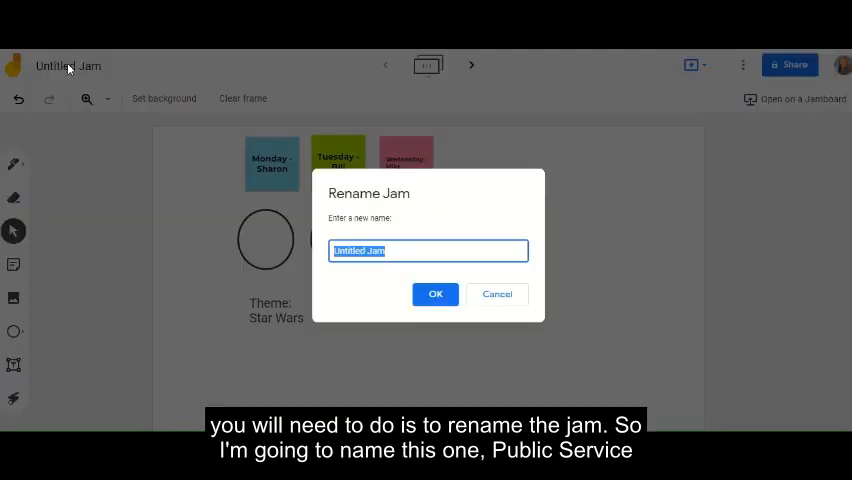
type("Public Service")
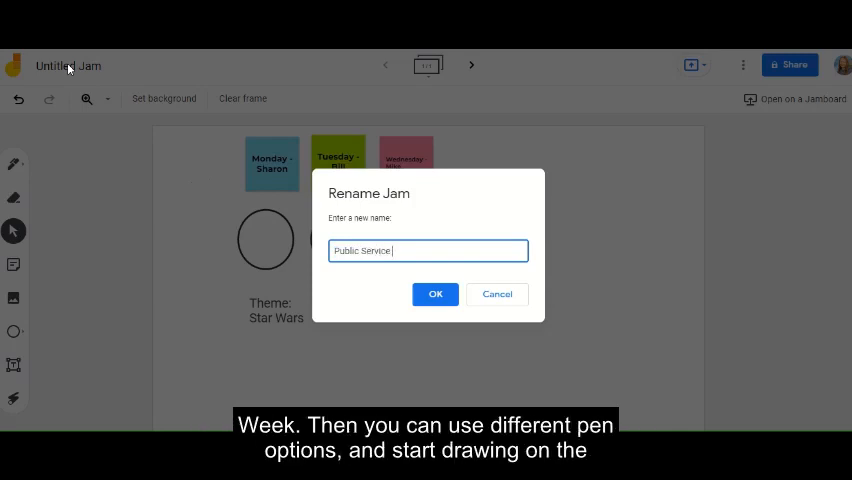
left_click(436, 294)
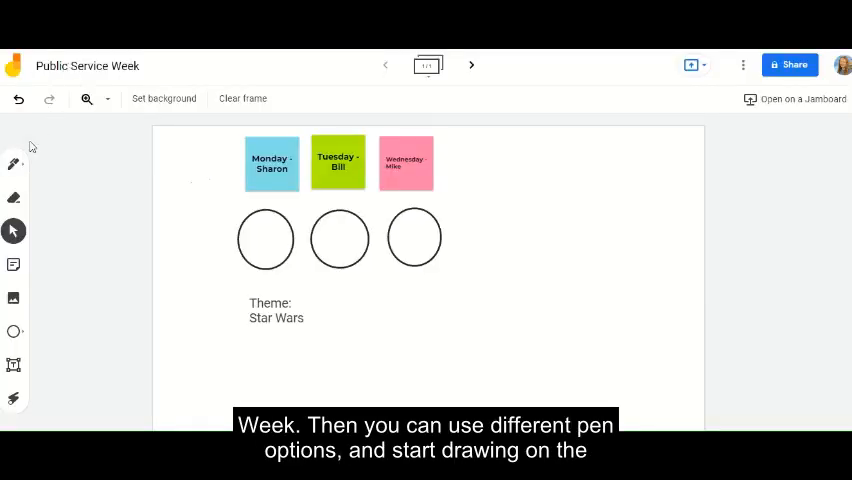
- Draw a quick pen scribble left of the Monday note, then erase it
left_click(14, 164)
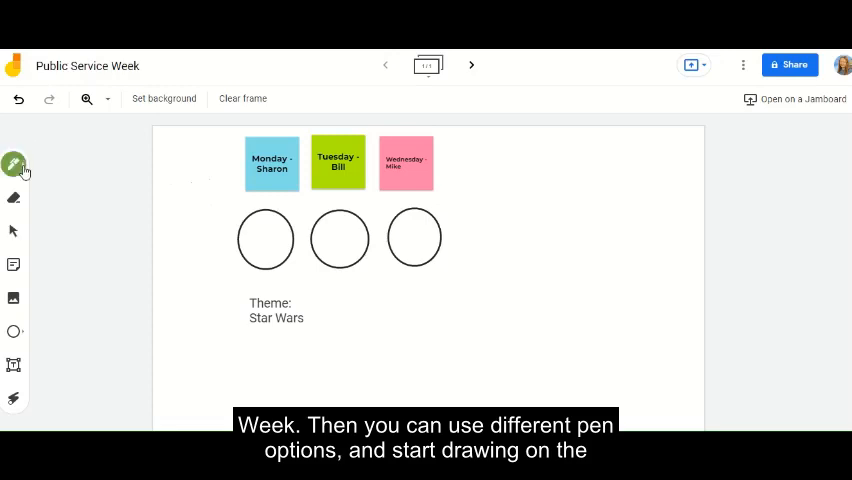
left_click(14, 164)
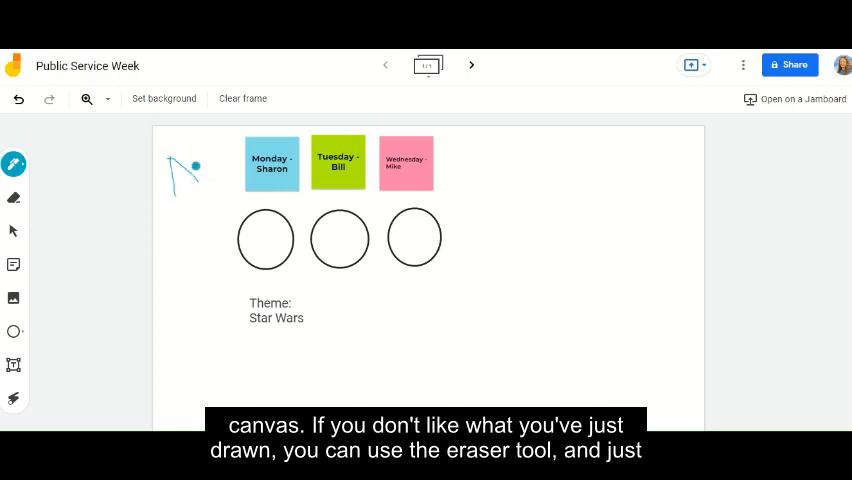
left_click_drag(188, 164, 208, 208)
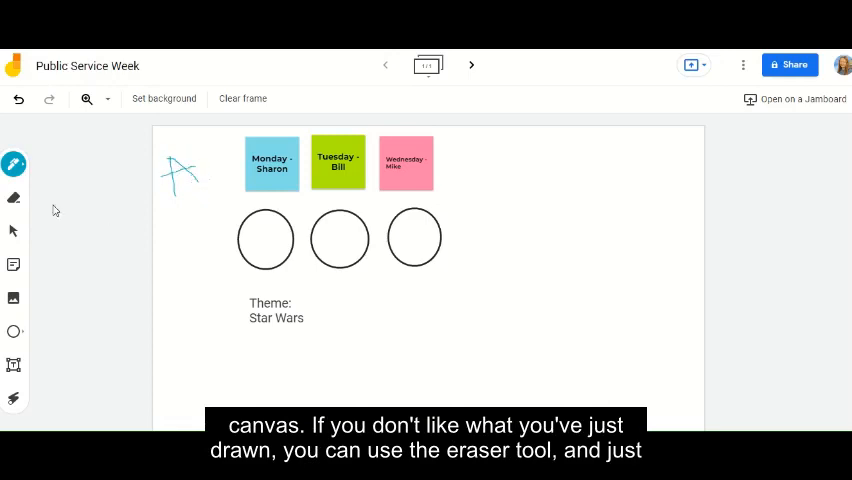
left_click(14, 196)
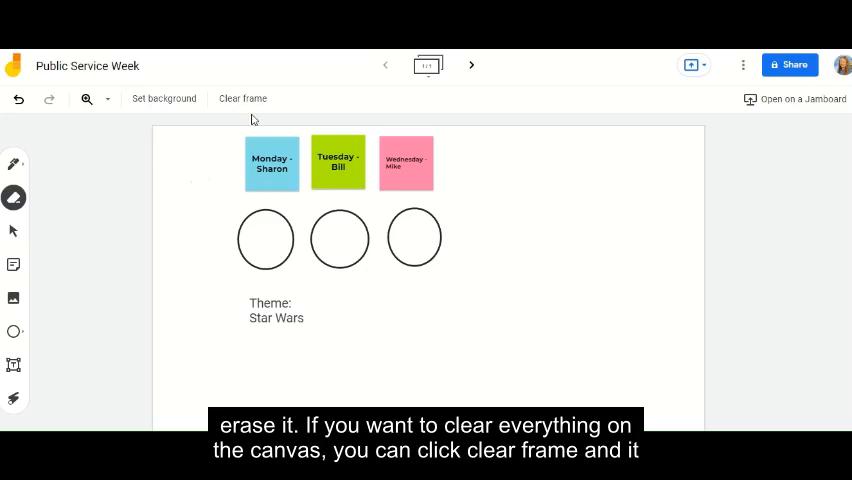
mouse_move(244, 98)
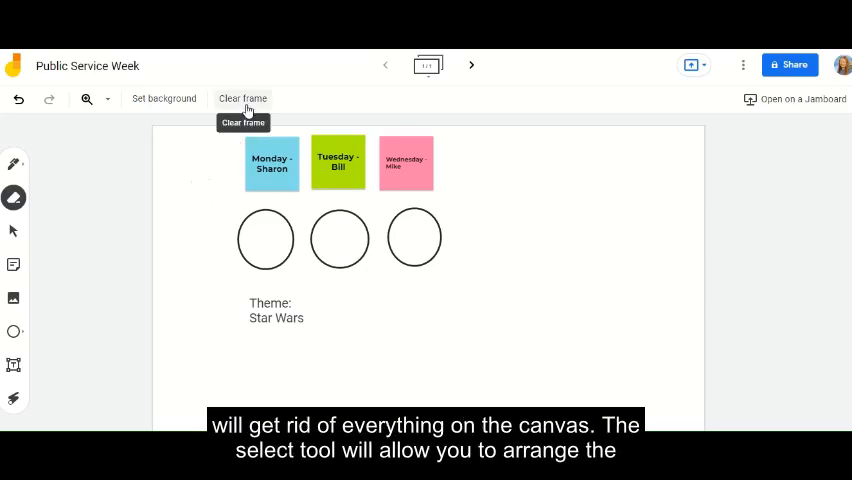
mouse_move(140, 220)
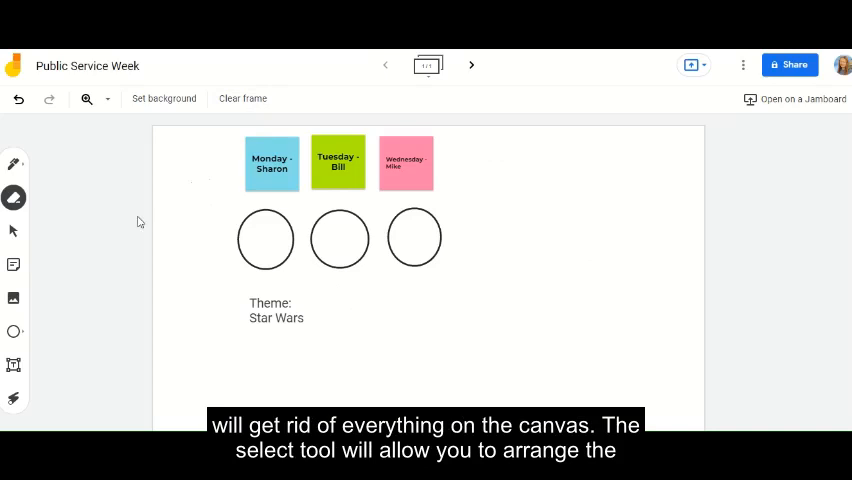
mouse_move(14, 232)
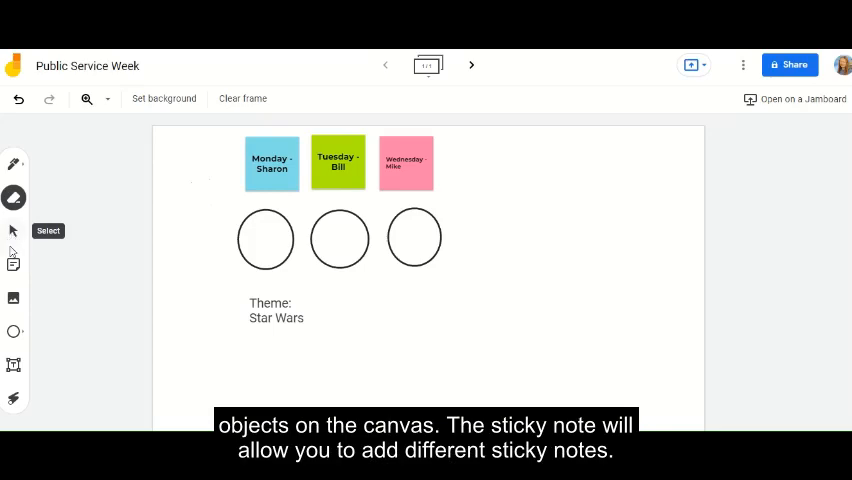
- Create an orange sticky note reading 'Thursday - Mark' beside the Wednesday note
left_click(14, 264)
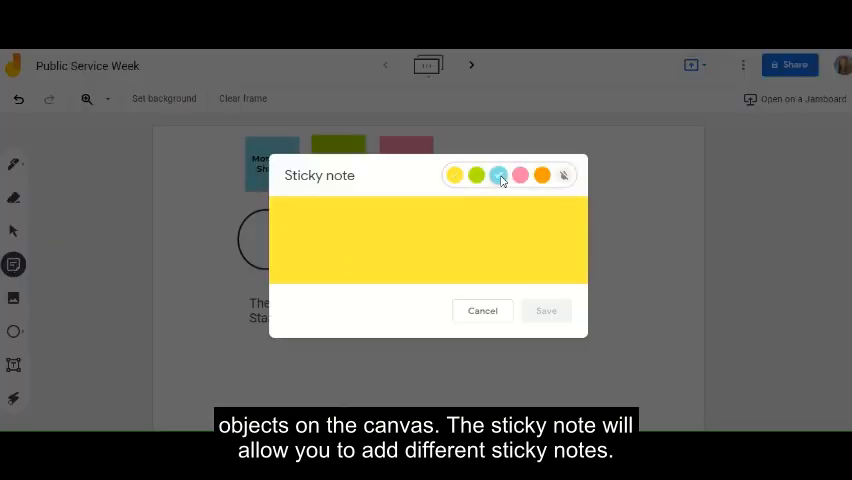
left_click(498, 176)
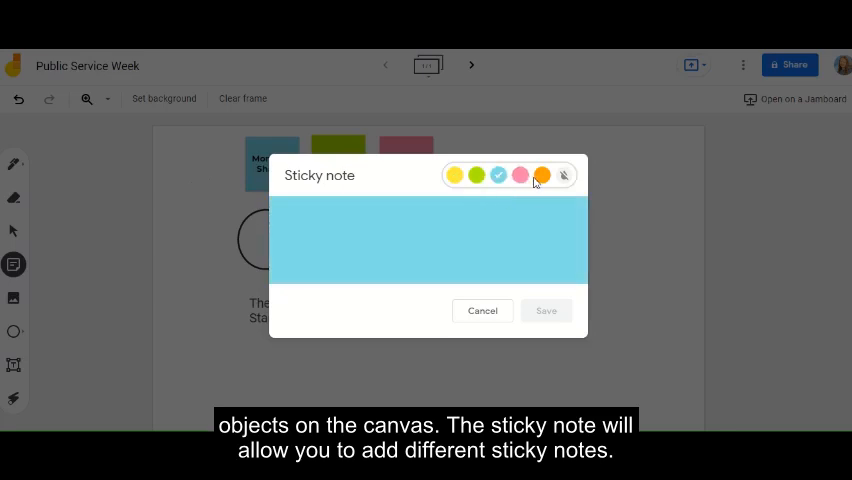
left_click(542, 176)
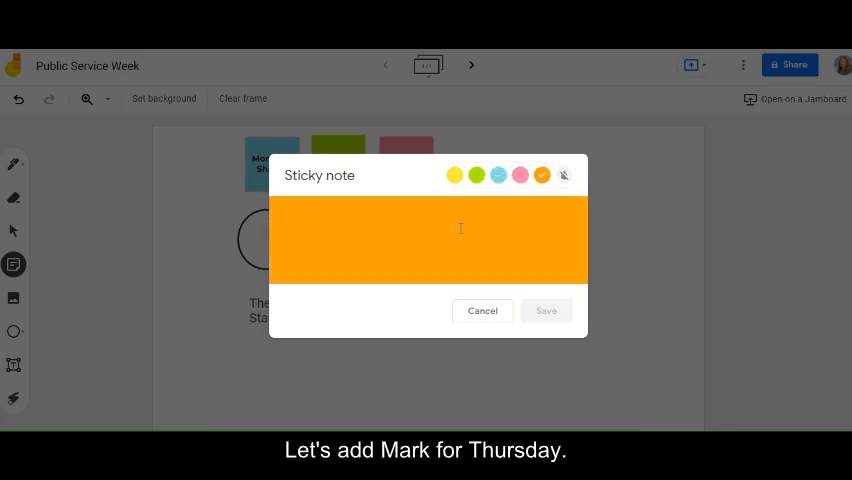
type("Thurs")
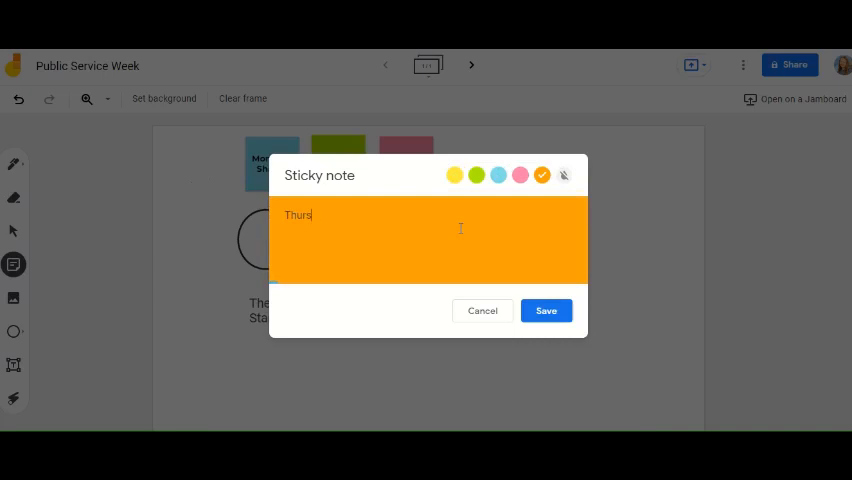
type("day")
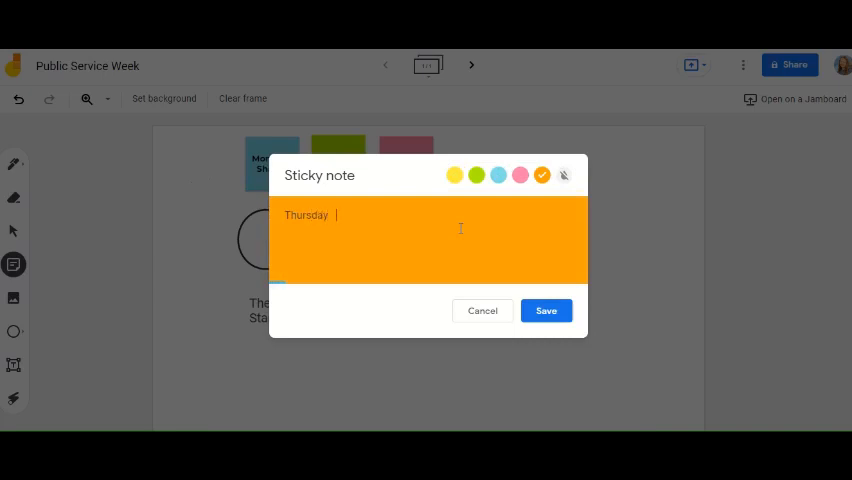
type("Mark")
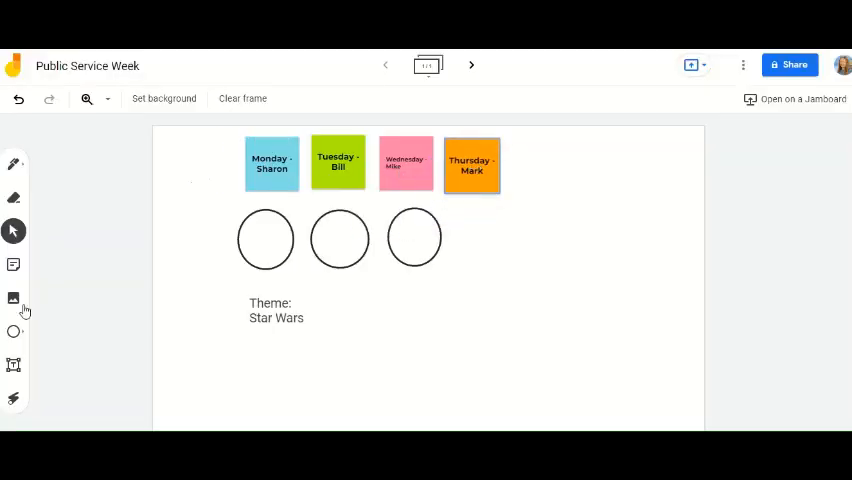
- Look at the Add image choices and close them without adding an image
left_click(14, 298)
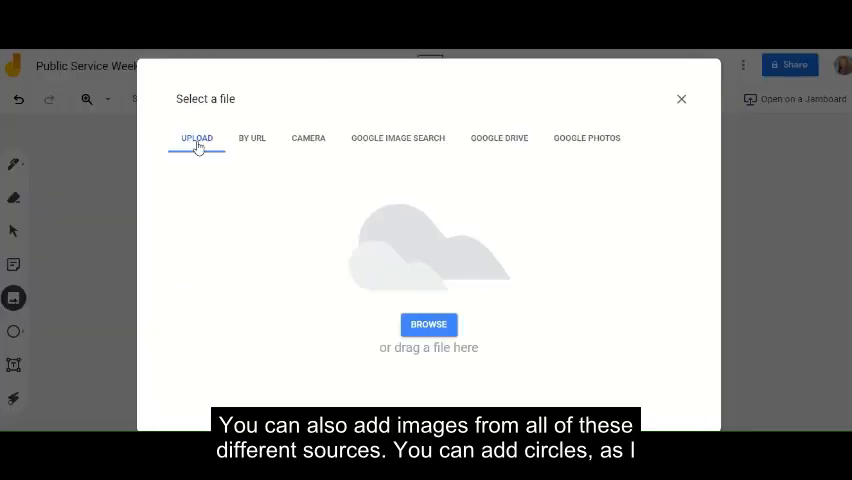
mouse_move(386, 150)
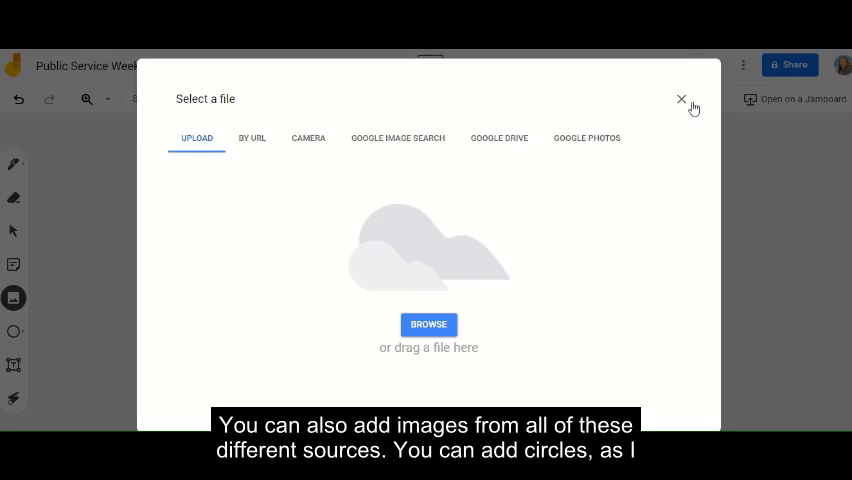
left_click(682, 100)
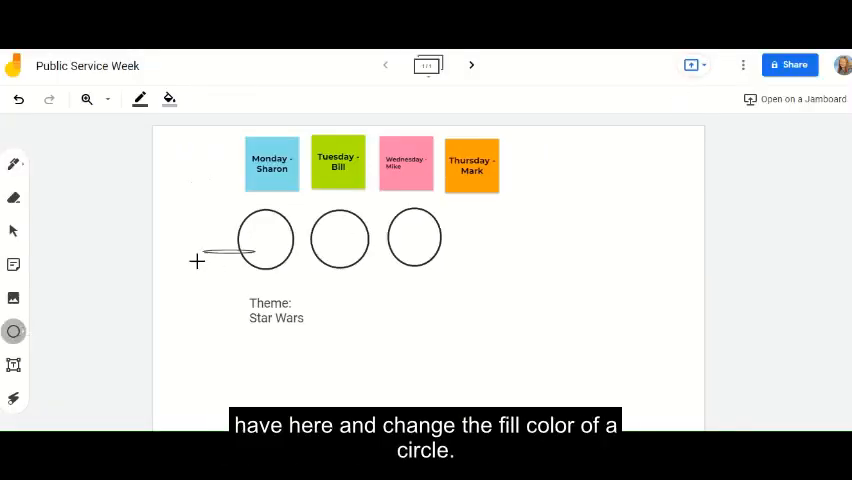
- Place a new circle left of the outline circles and fill it pink
left_click(168, 100)
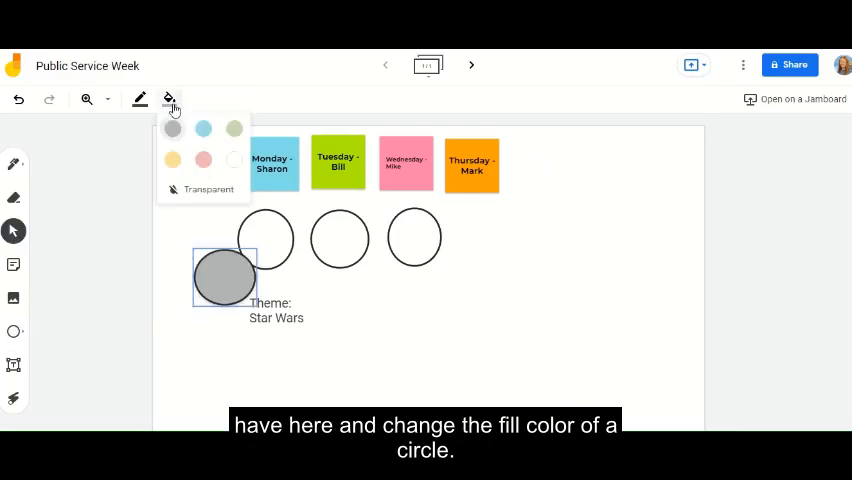
left_click(204, 160)
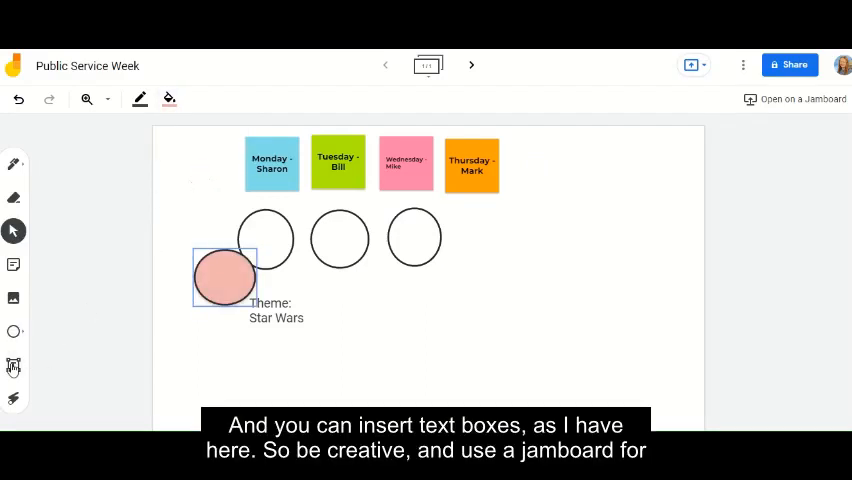
left_click(290, 318)
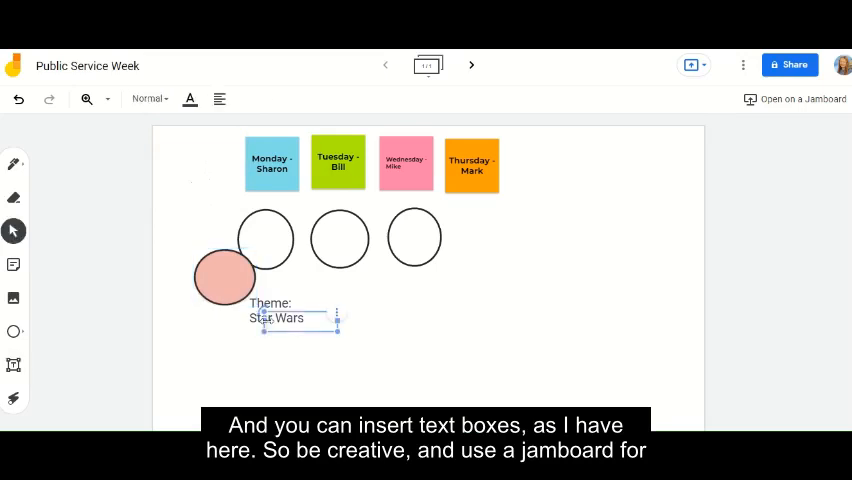